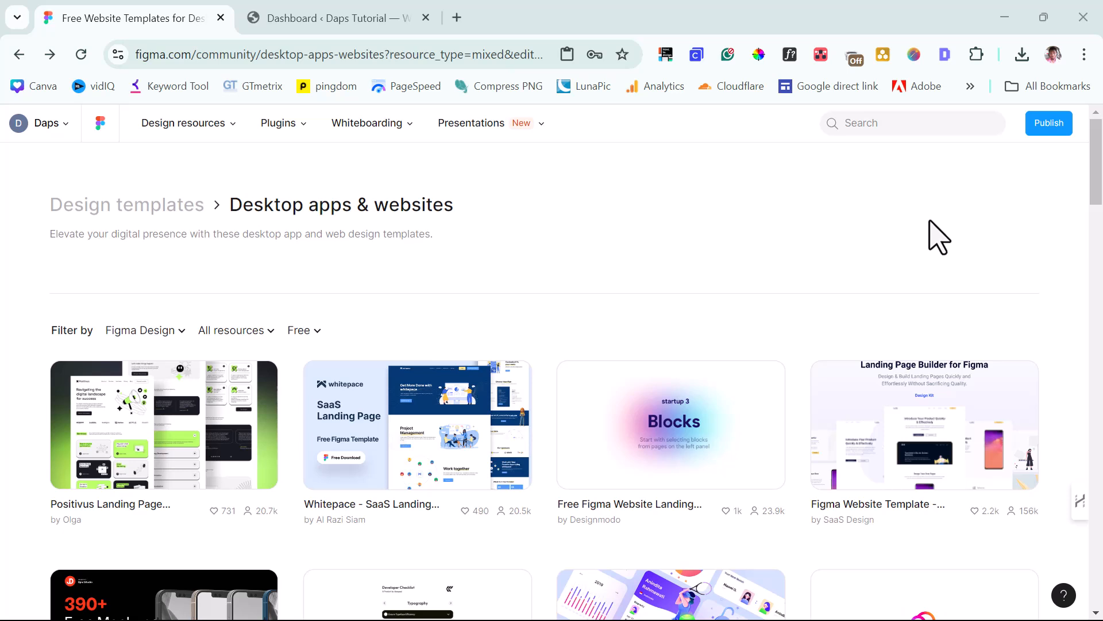
- Open the Positivus Landing Page Design template from Figma Community
left_click(164, 425)
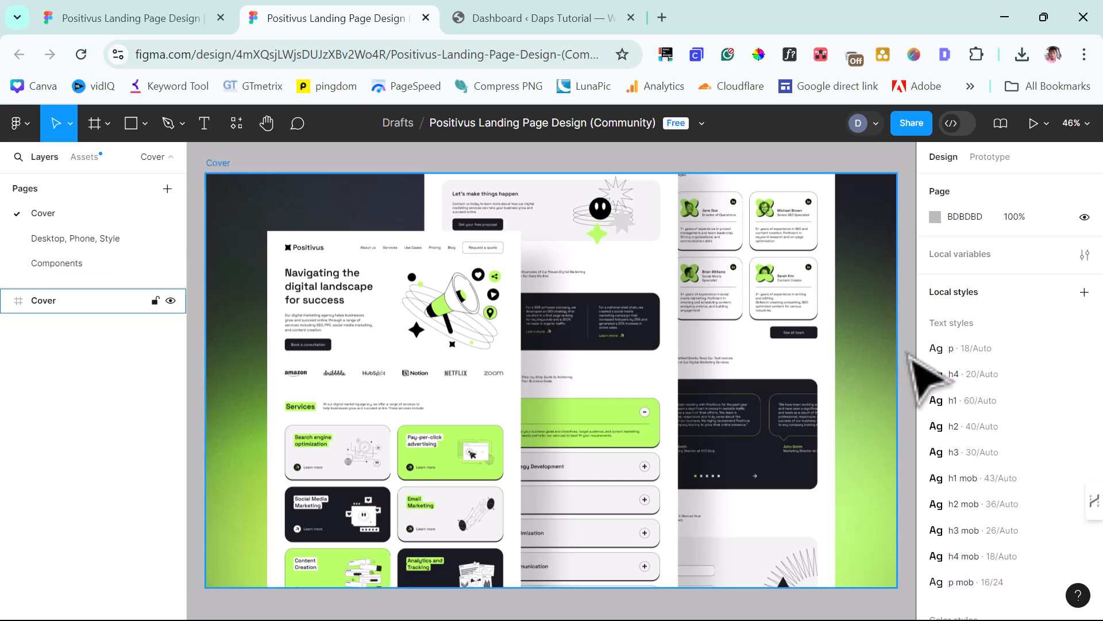
- Show the Desktop, Phone, Style page in the Figma file
left_click(76, 238)
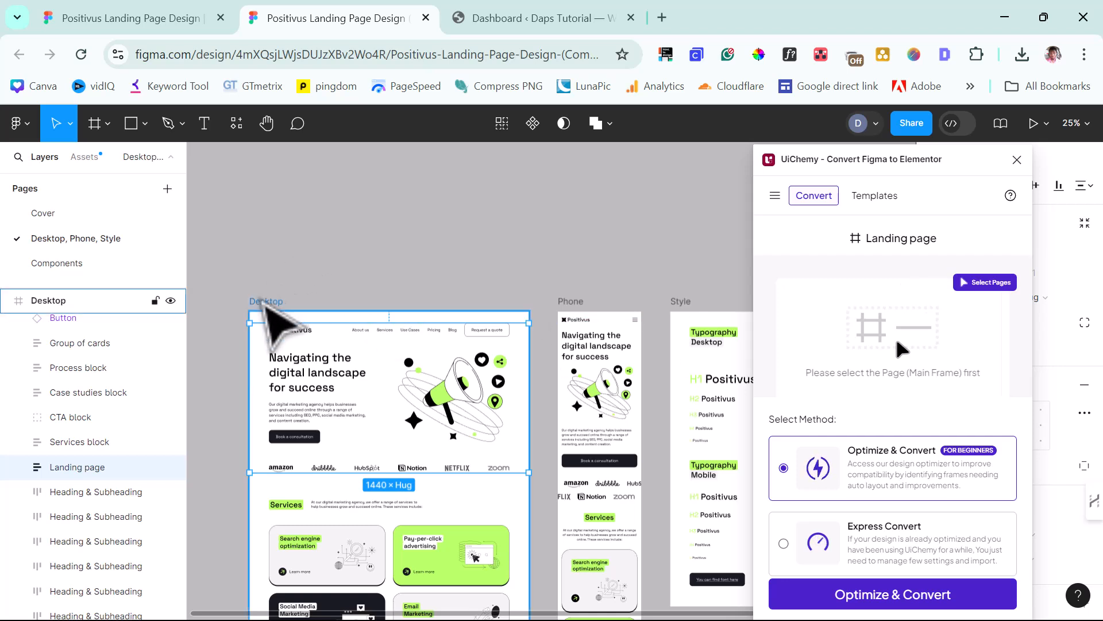
- Select the Desktop frame in UiChemy and choose the Optimize & Convert method
left_click(985, 282)
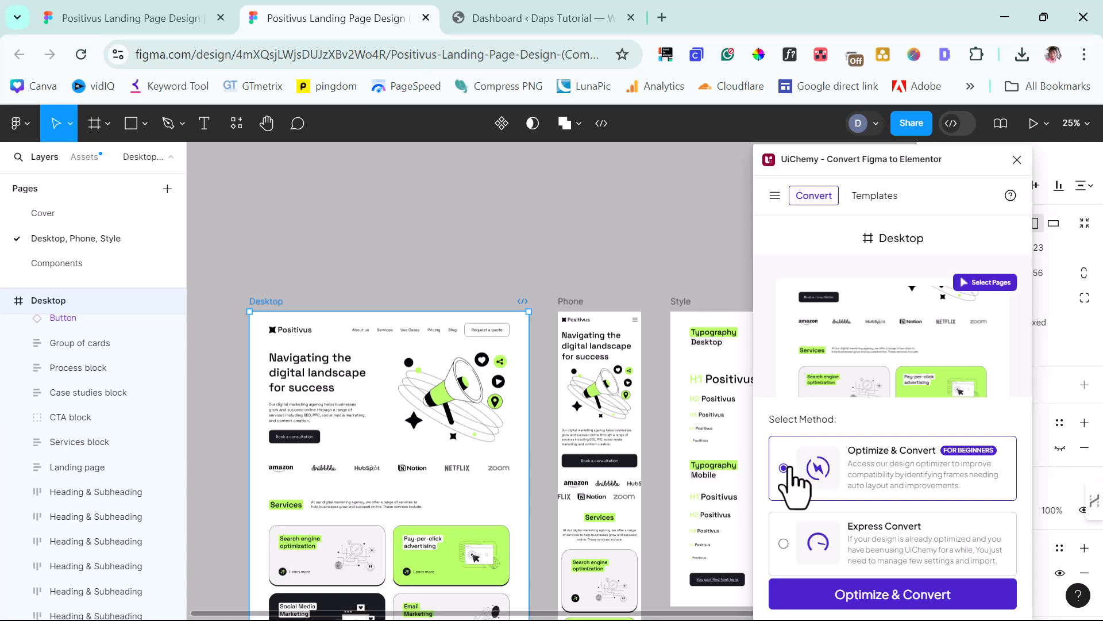
left_click(893, 593)
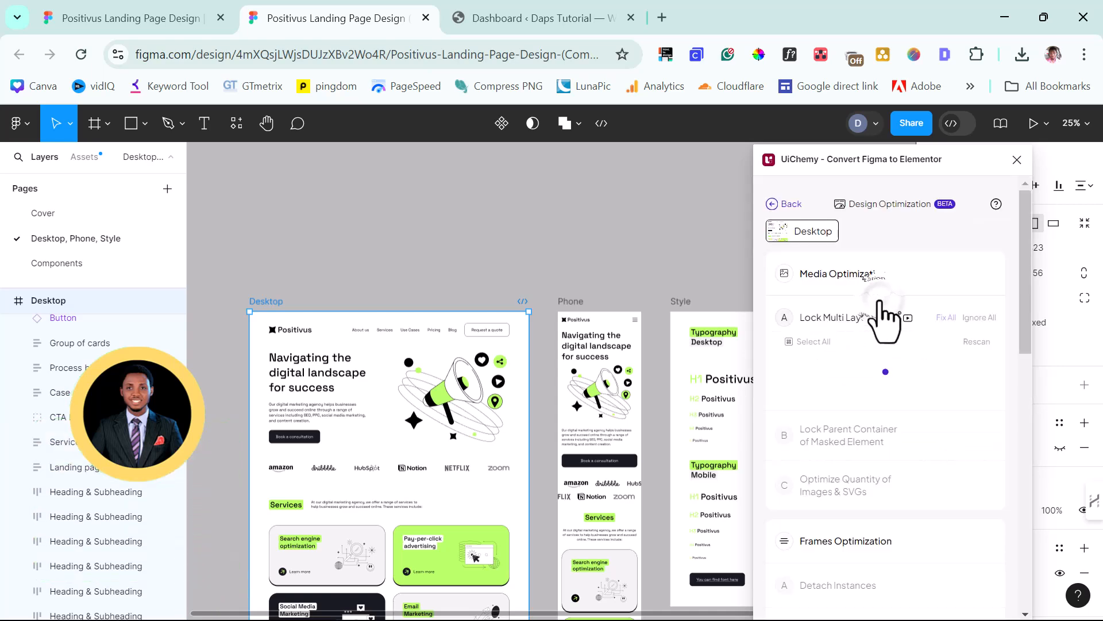
- Start design optimization and scroll through the flagged multi-layer media layers
left_click(832, 317)
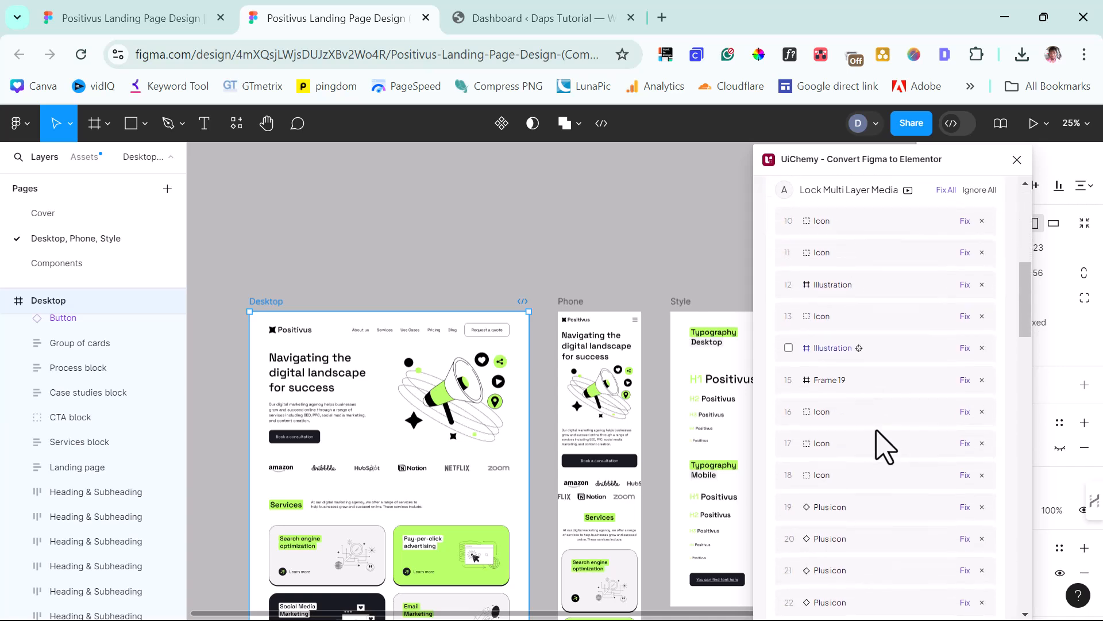
scroll("down", 3)
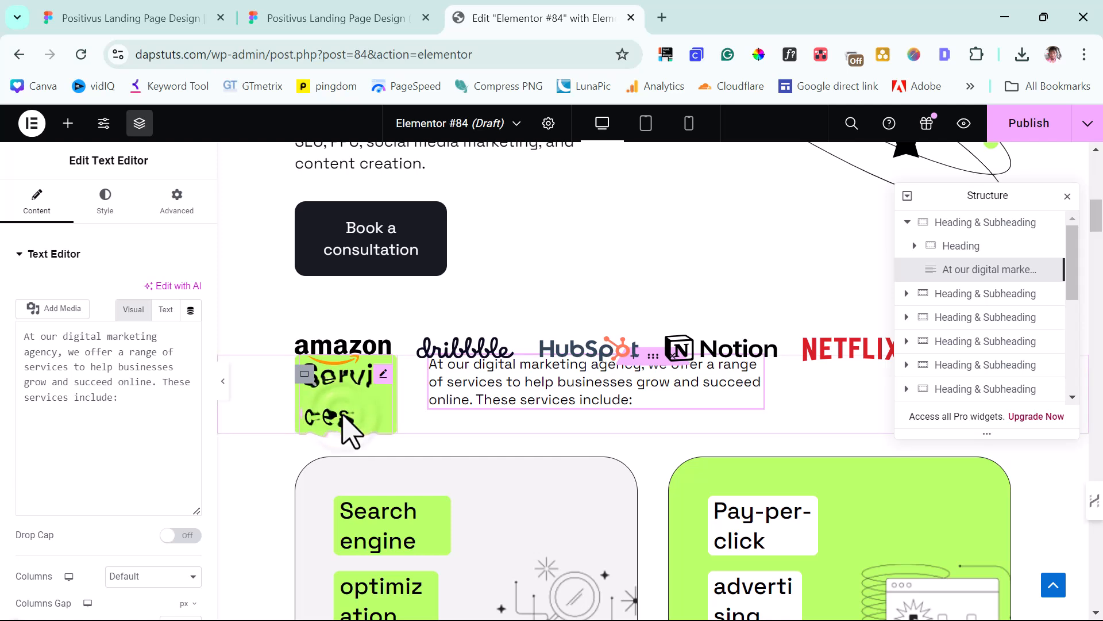
- Select the Services label in the imported page to edit it
left_click(689, 123)
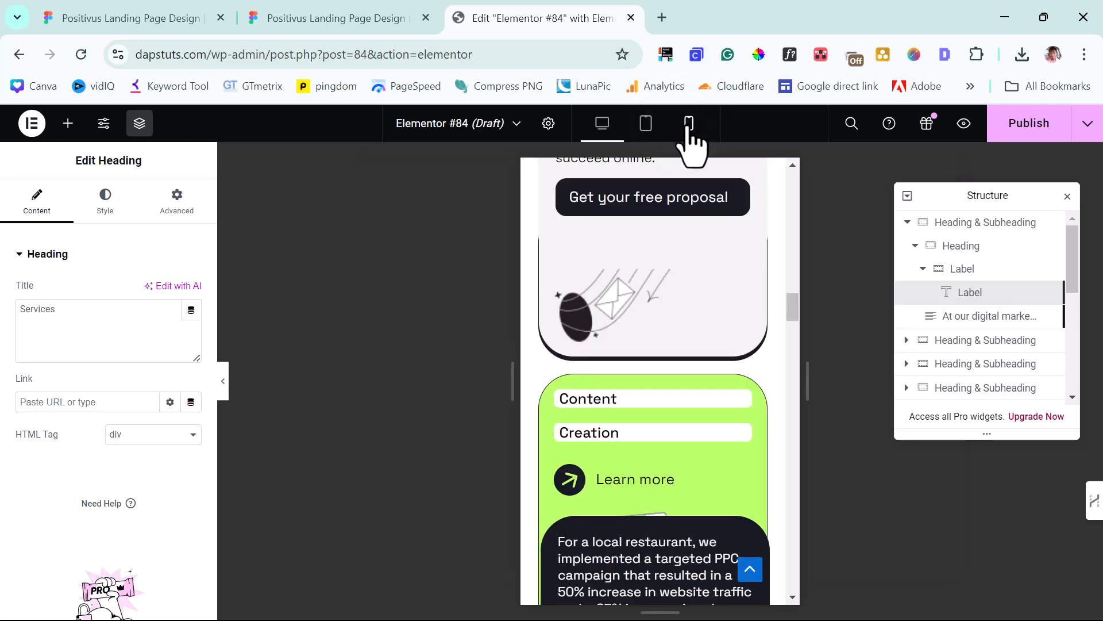
- Scroll through the mobile preview of the stacked service cards
scroll("down", 3)
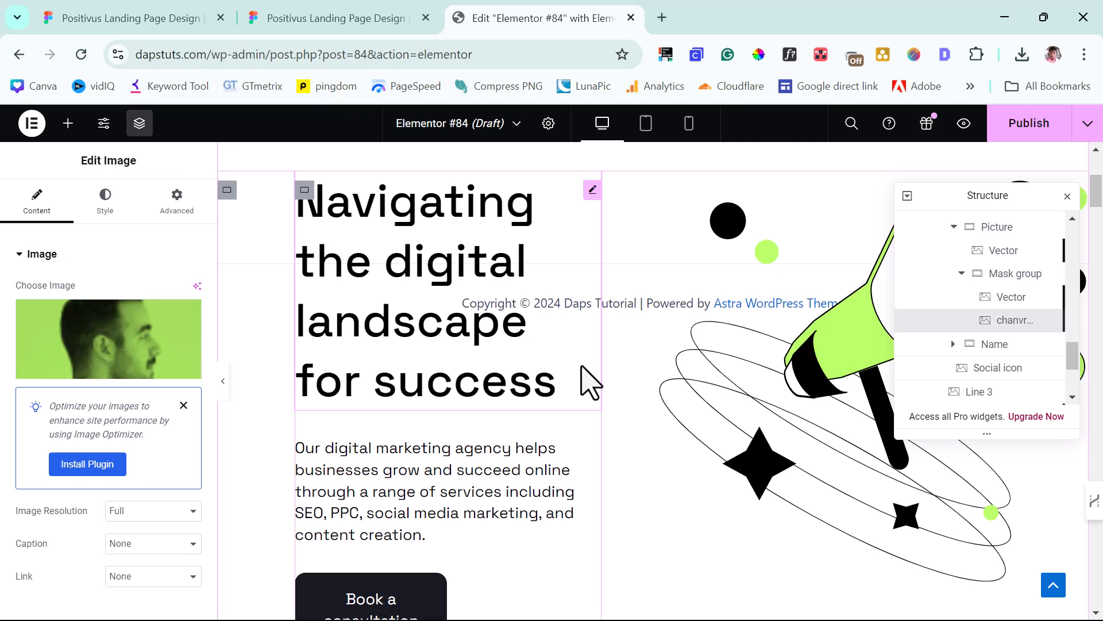
- Return the Elementor editor to desktop width
left_click(1029, 123)
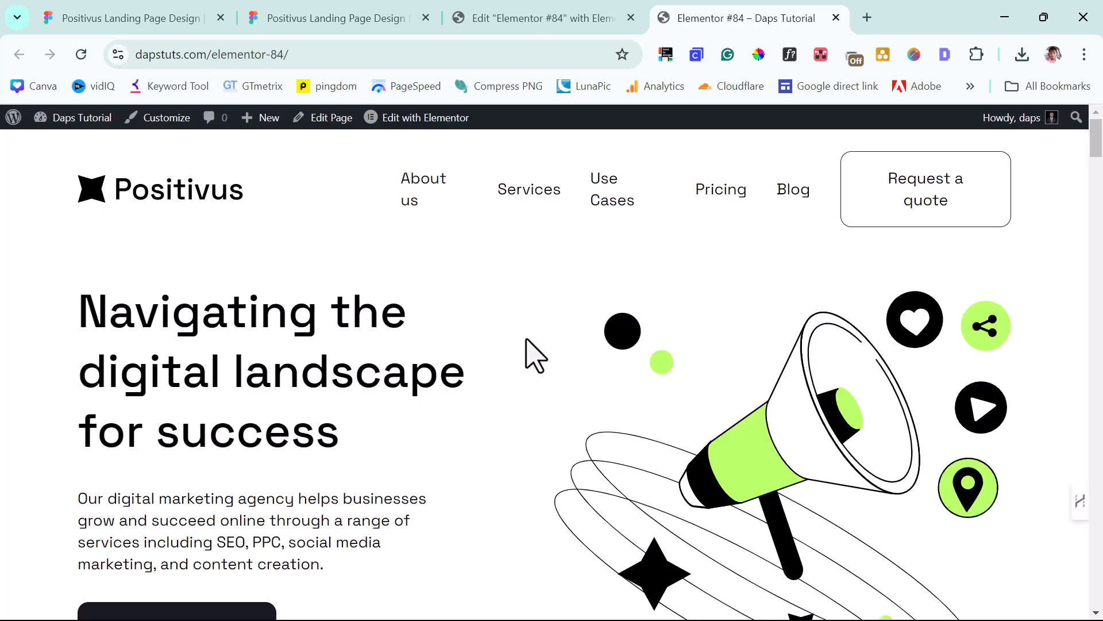
- Scroll the live page and expand the Research and Strategy Development step
scroll("down", 3)
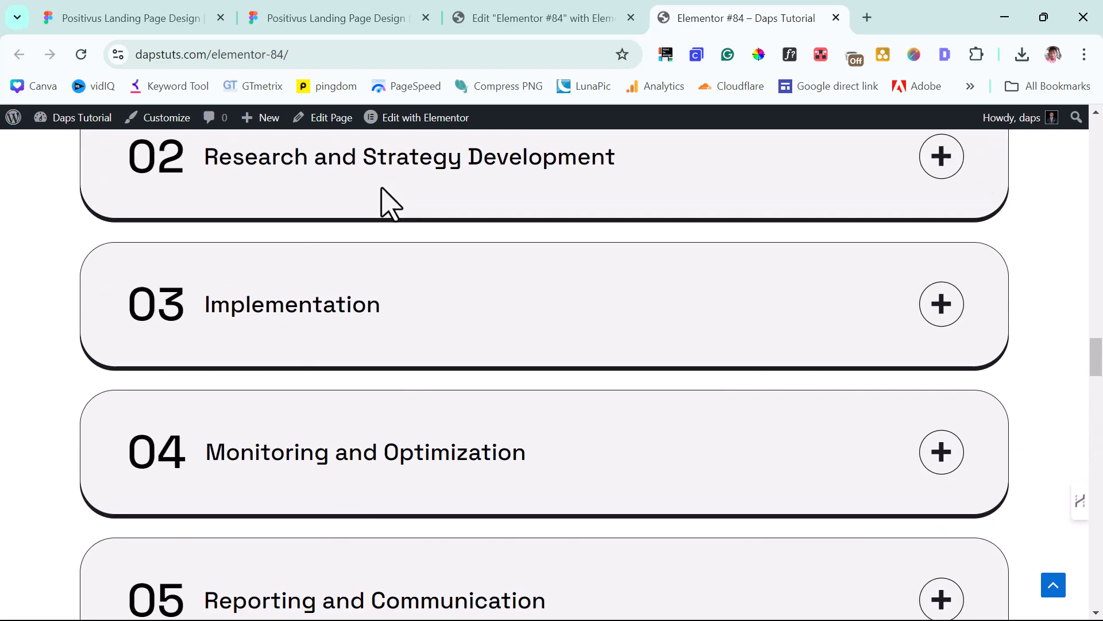
left_click(334, 18)
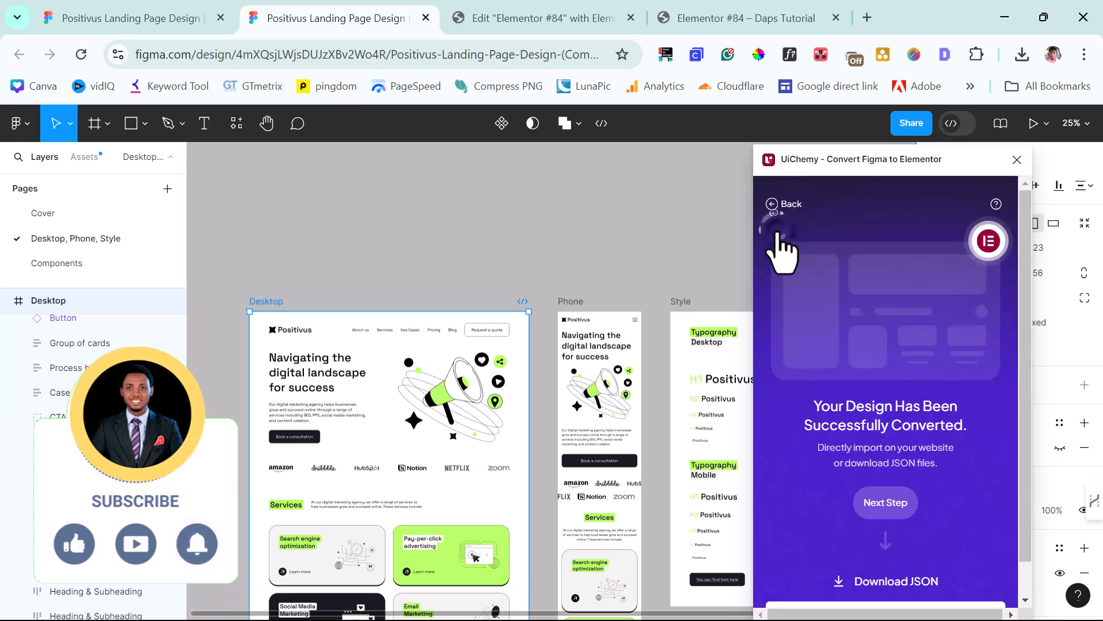
- Start UiChemy Live Import and choose to add a new WordPress site
left_click(885, 502)
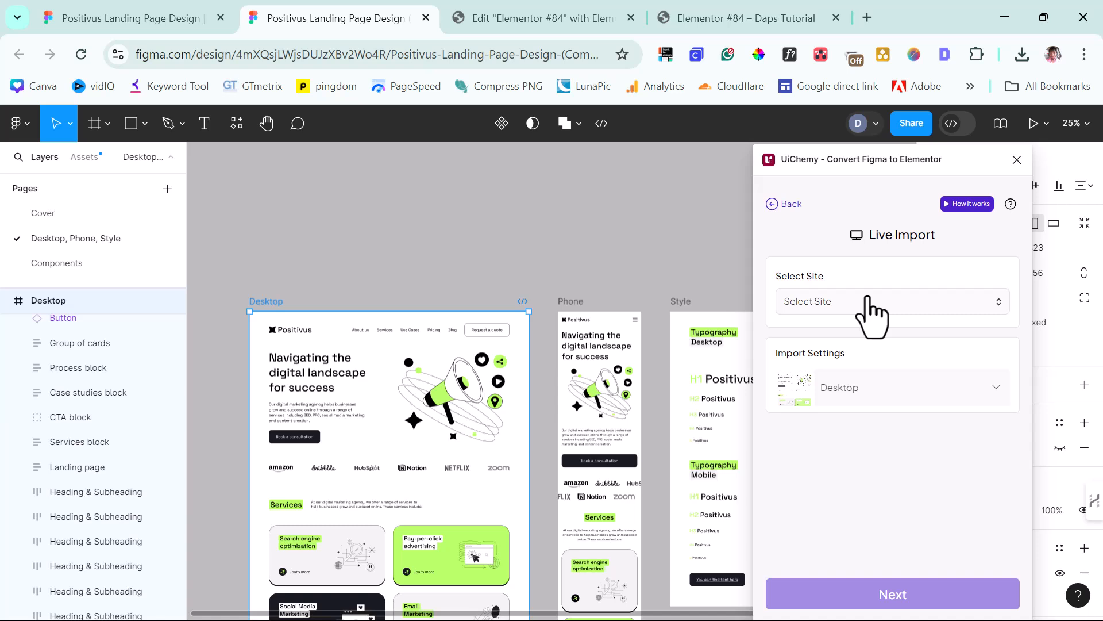
left_click(892, 301)
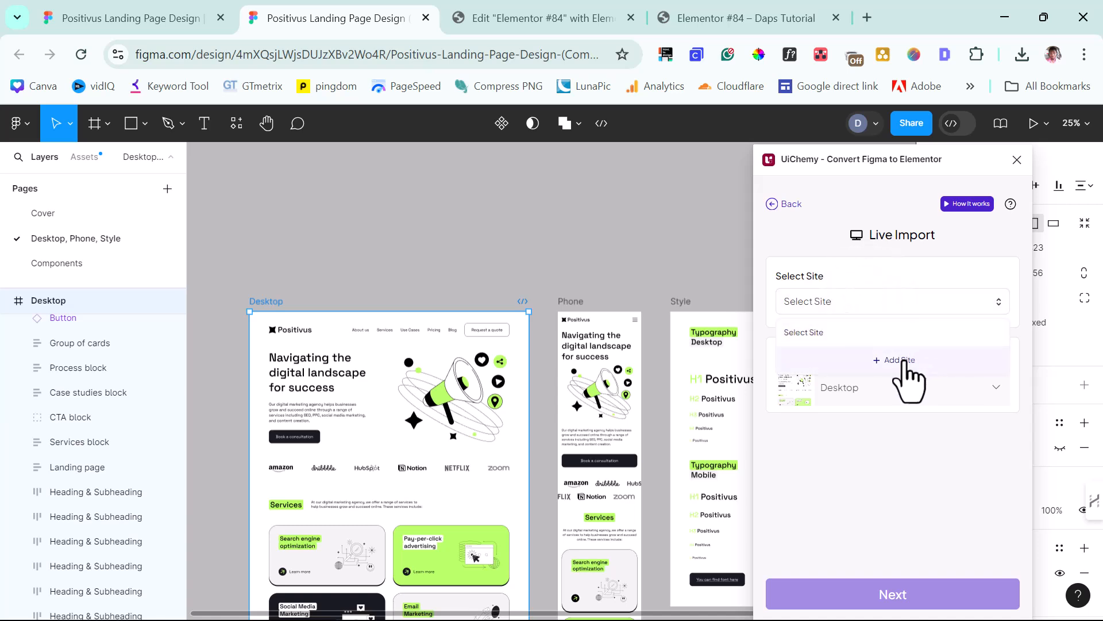
left_click(744, 18)
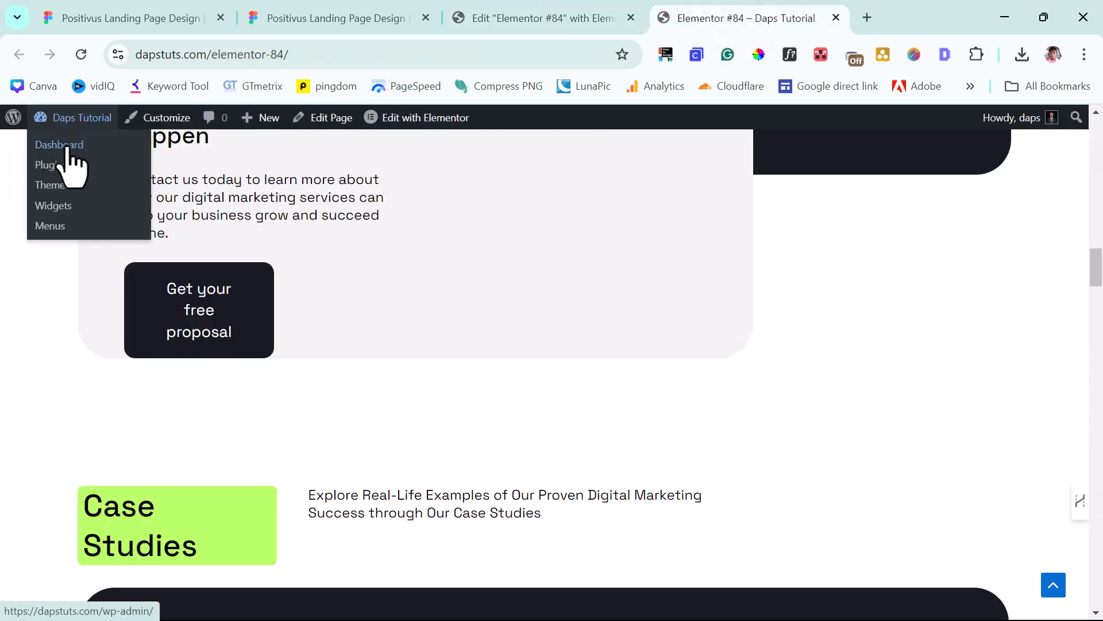
- Go to the WordPress Dashboard from the admin bar
left_click(47, 165)
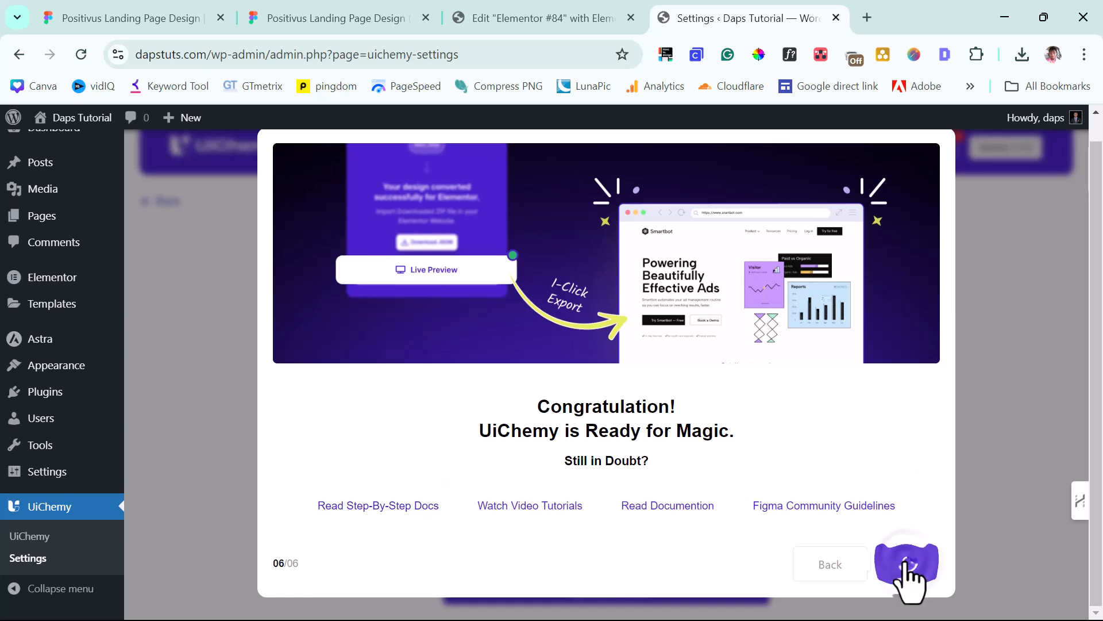
left_click(907, 561)
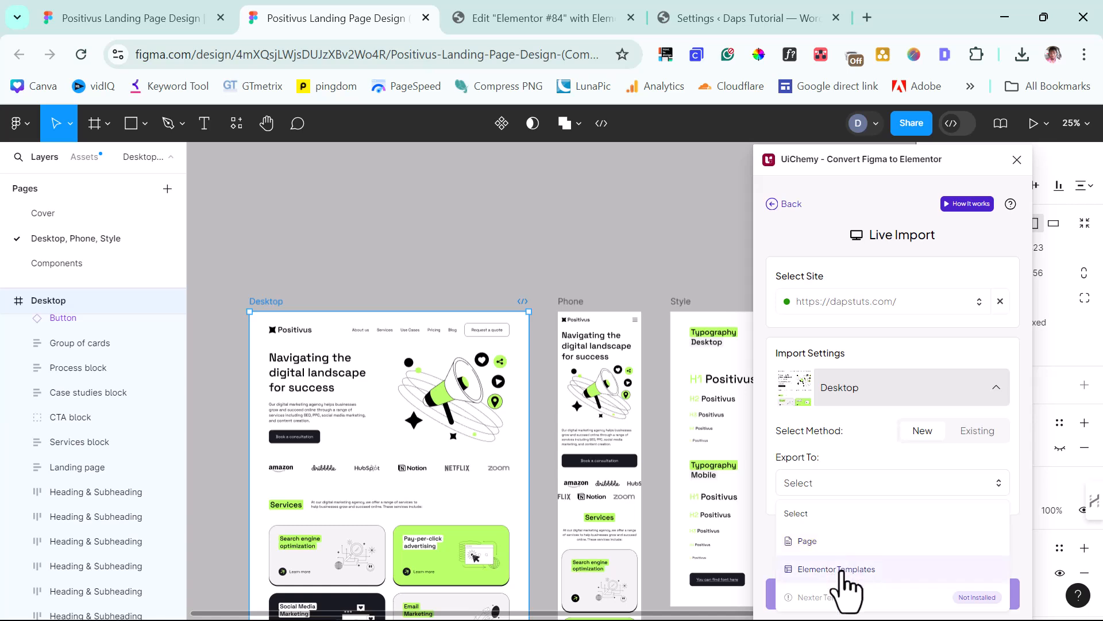
- Choose Page as the export destination and proceed to the import step
left_click(807, 541)
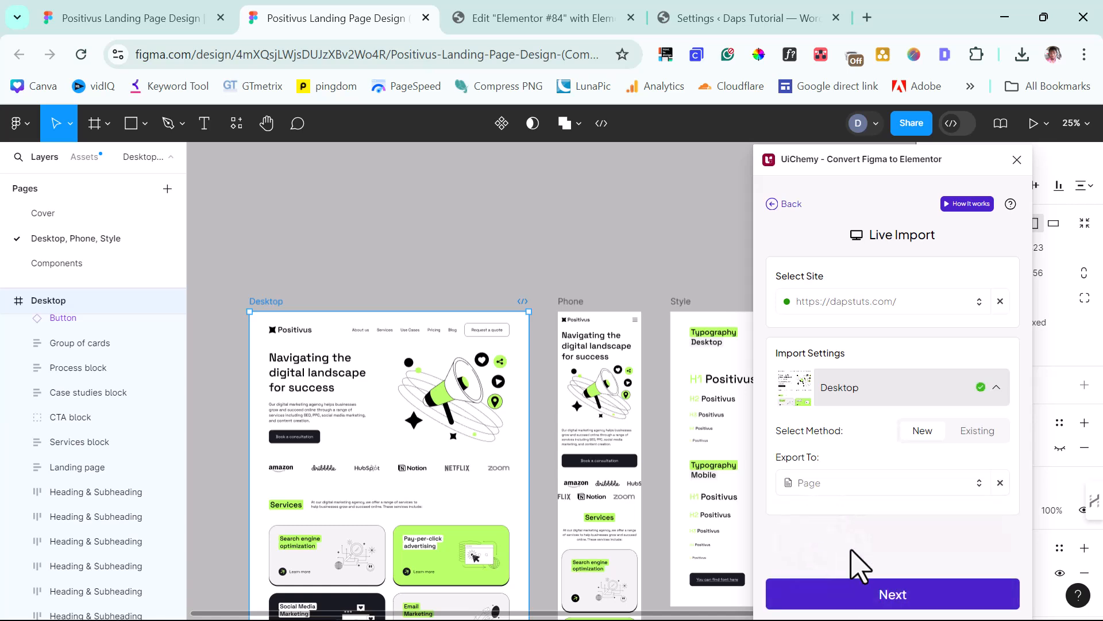
left_click(893, 594)
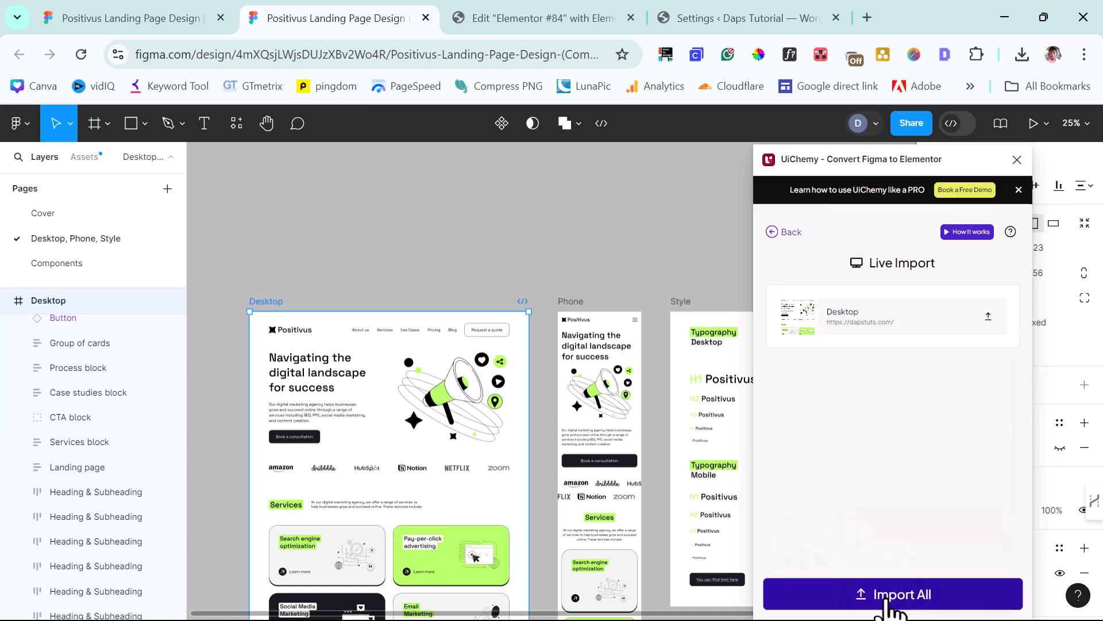
- Import the Desktop frame, then view the new Positivus page live, scrolling down to the footer
left_click(892, 594)
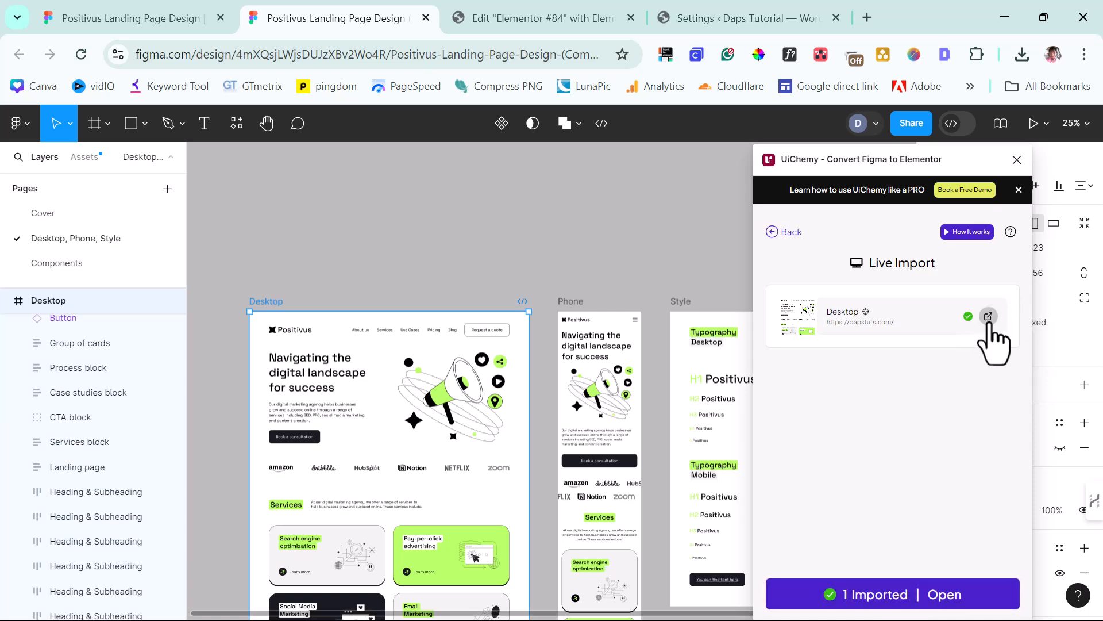
left_click(988, 316)
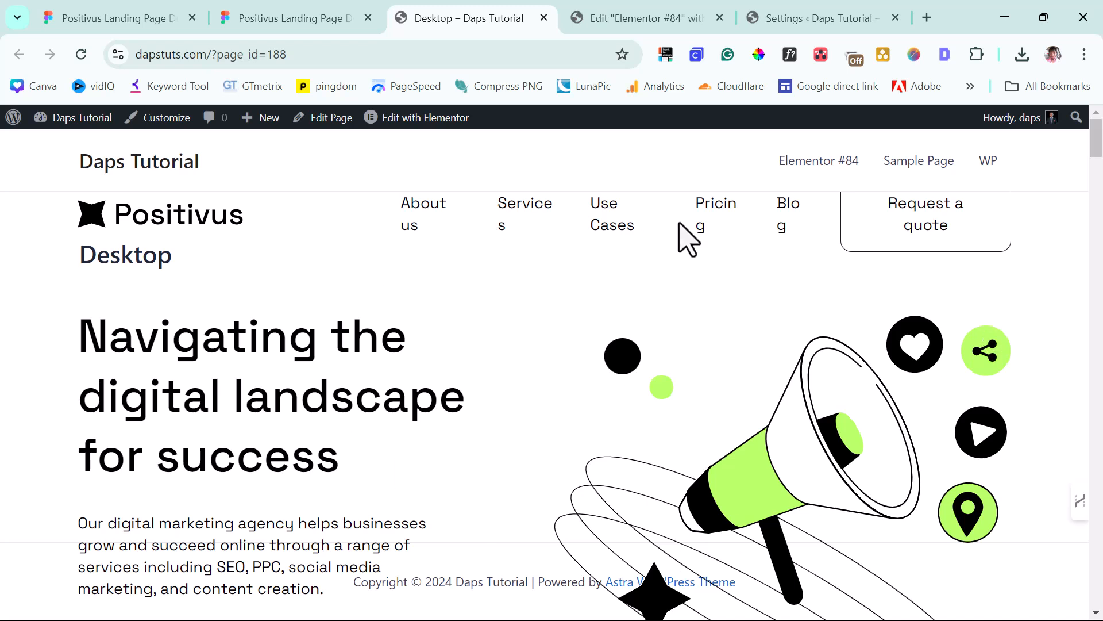
mouse_move(774, 401)
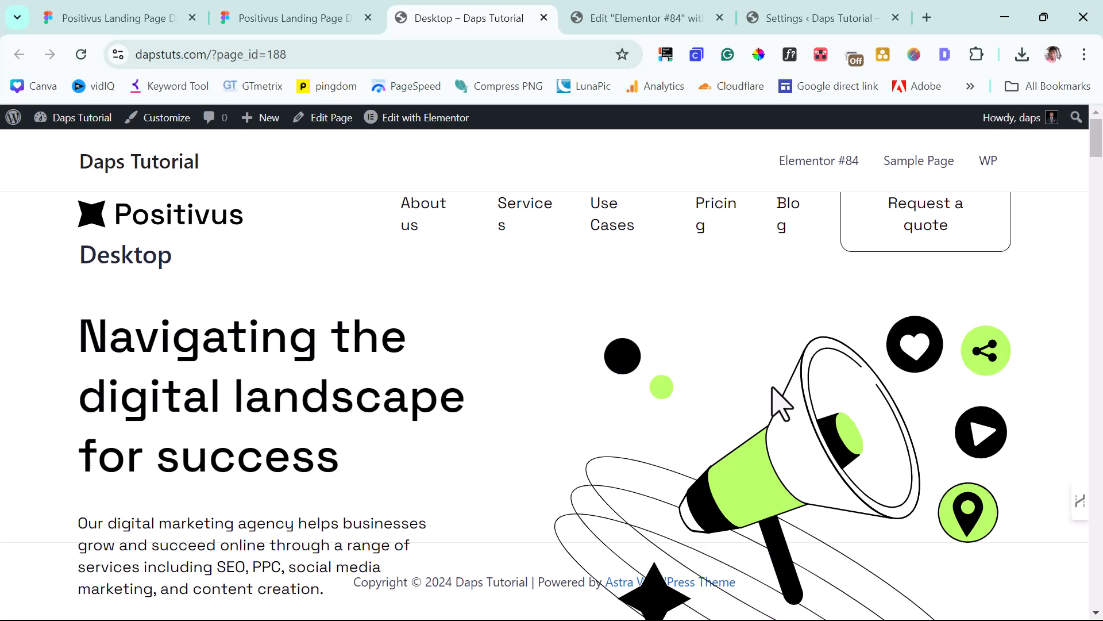
scroll("down", 3)
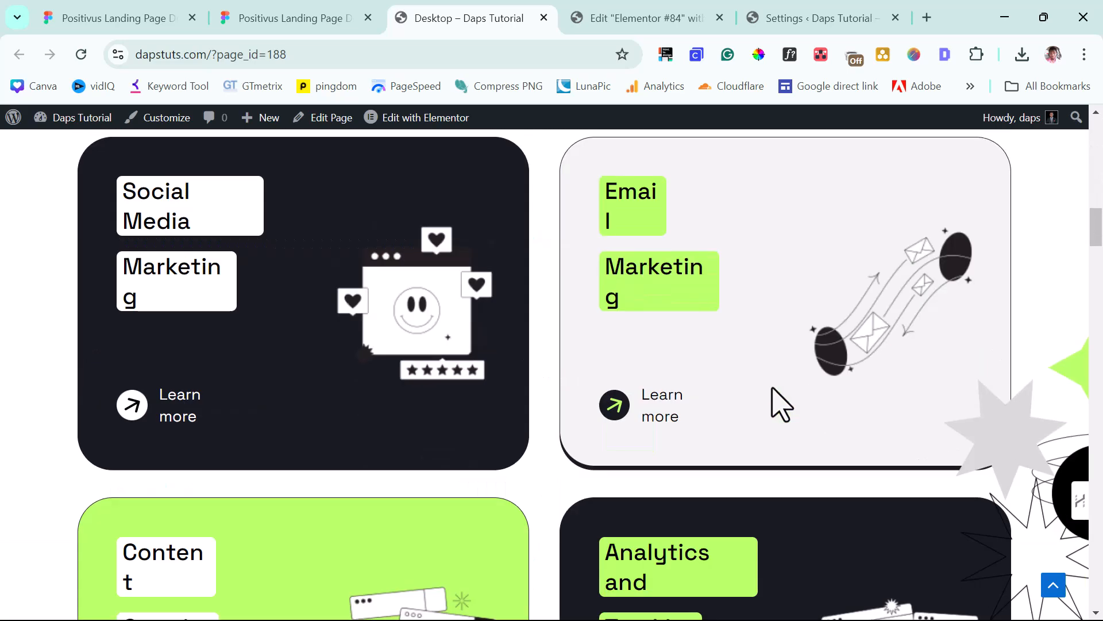
scroll("down", 3)
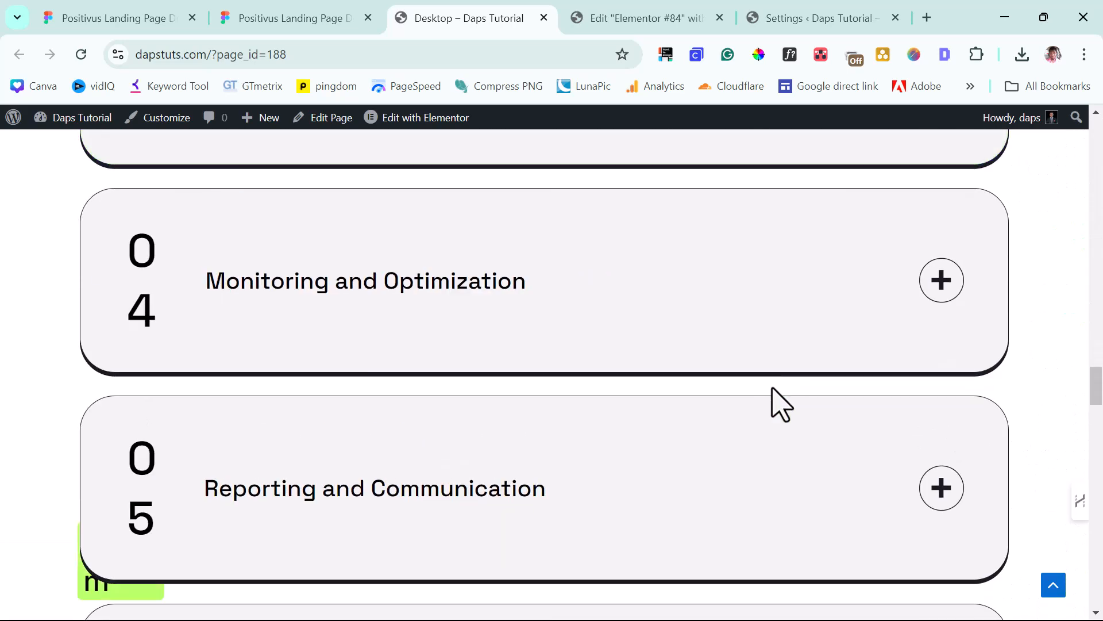
scroll("down", 3)
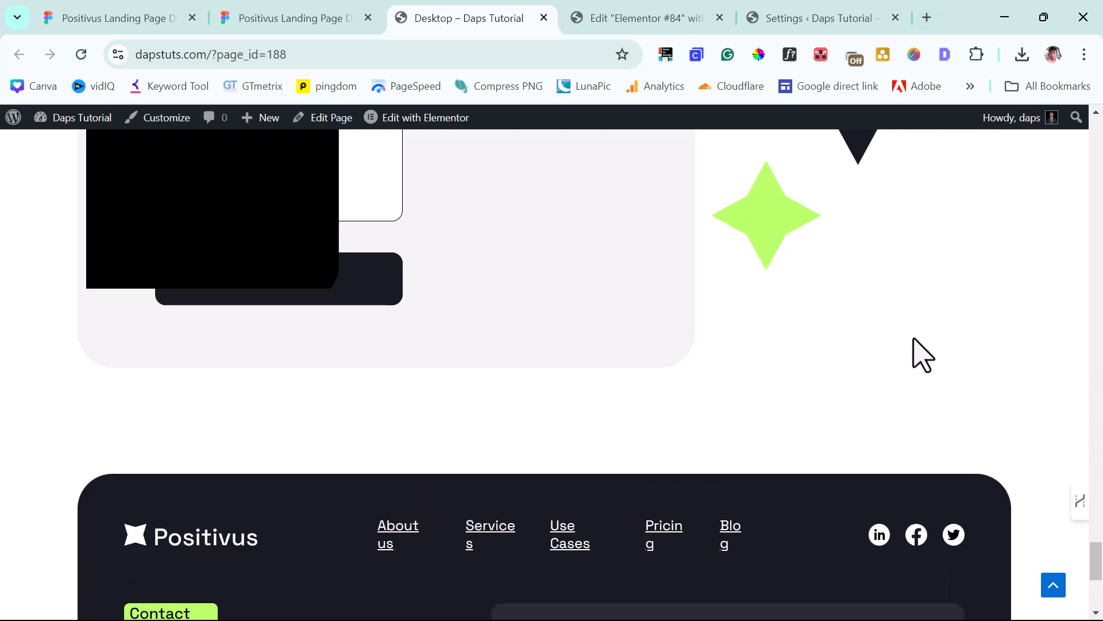
mouse_move(908, 72)
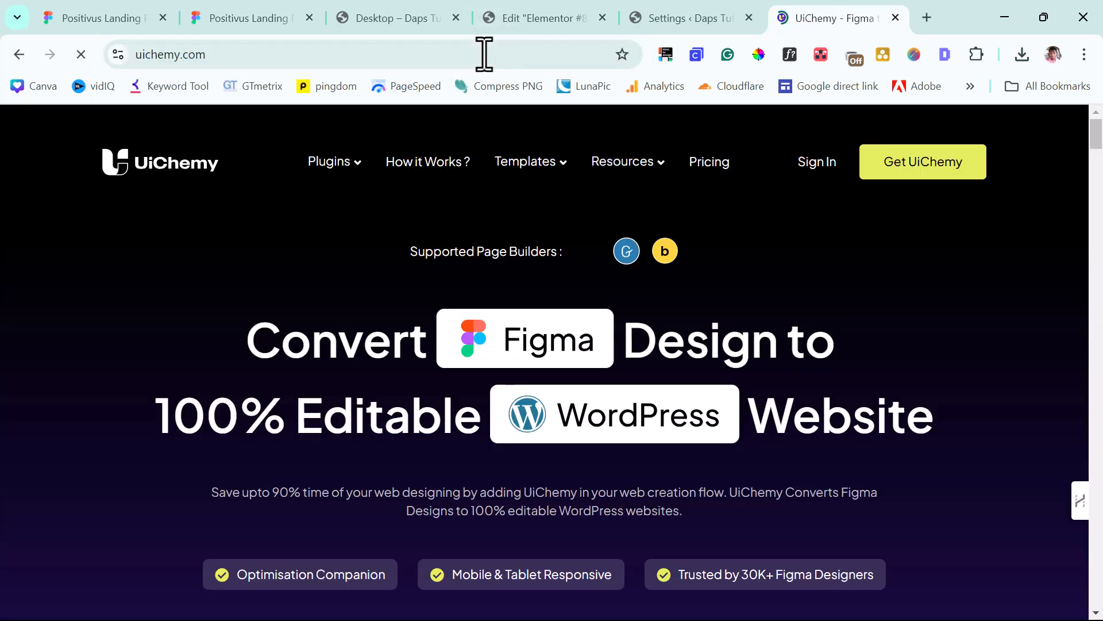
mouse_move(710, 162)
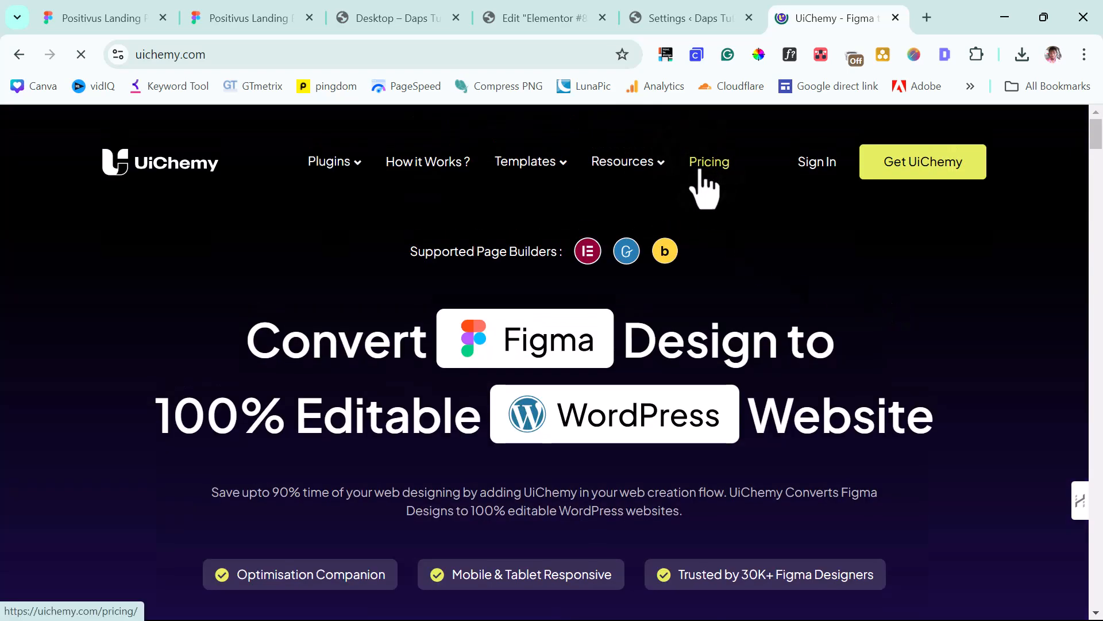
- Browse UiChemy's Pricing page to compare the Free, Pro and All Access plan features
left_click(710, 161)
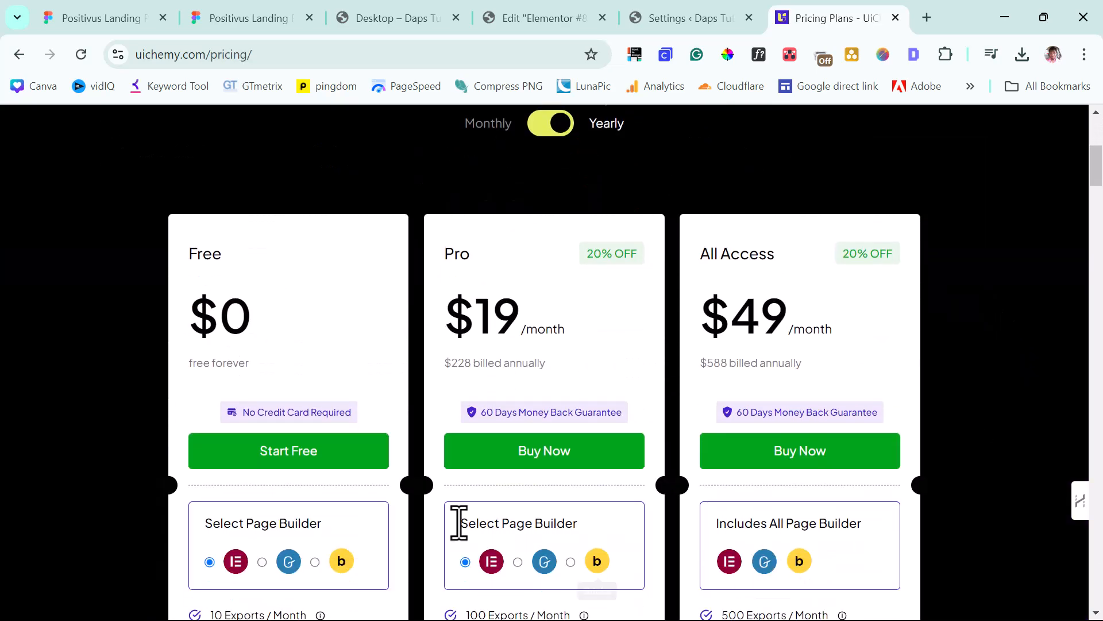
scroll("down", 3)
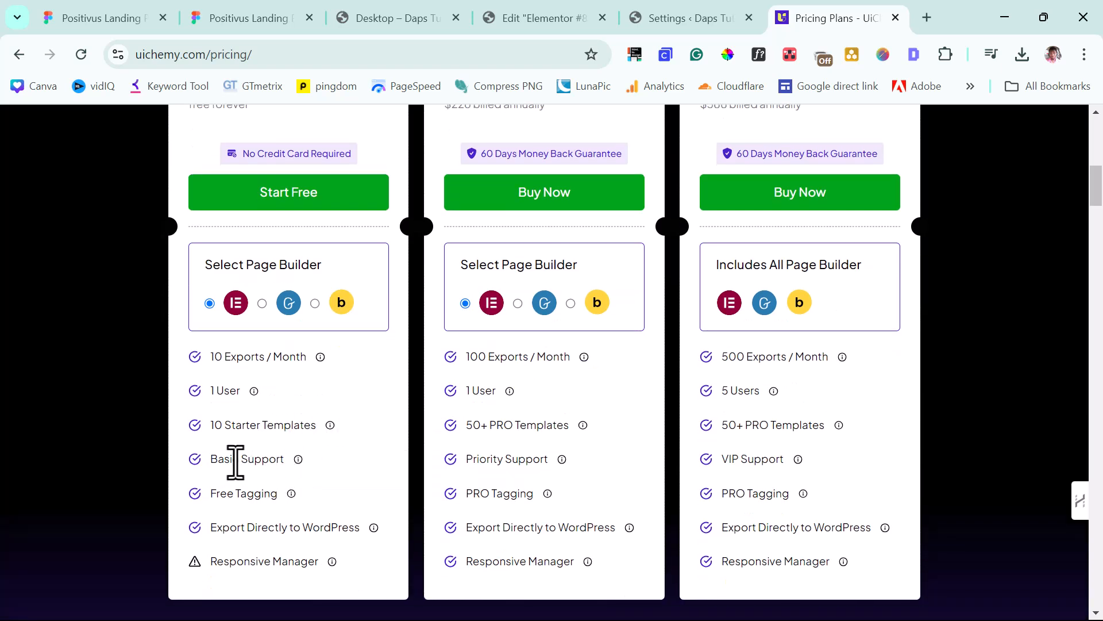
mouse_move(303, 564)
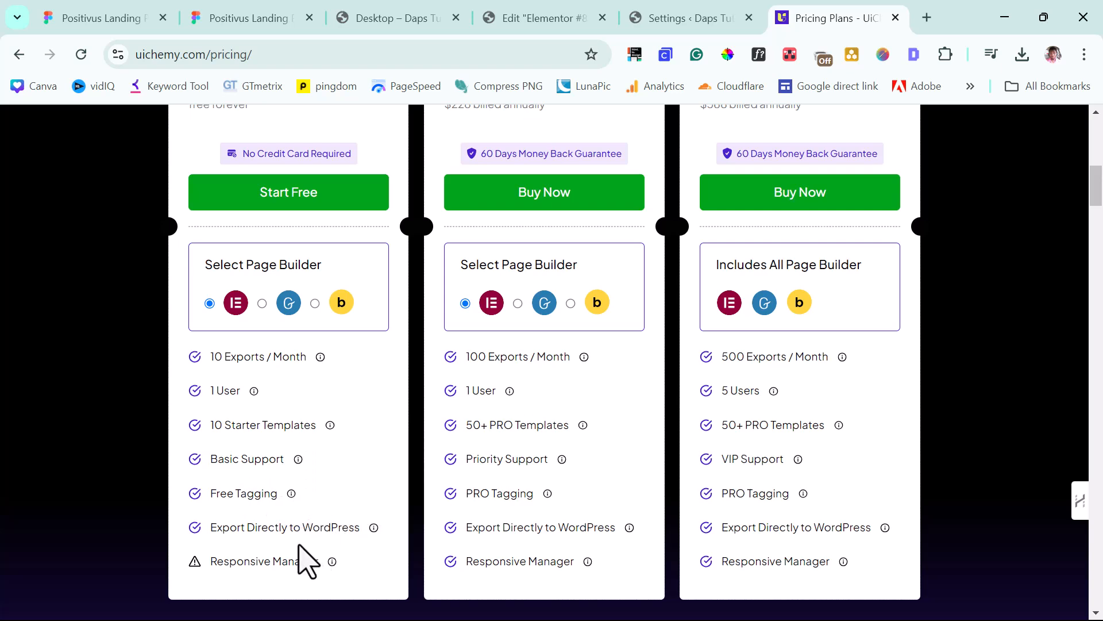
scroll("down", 3)
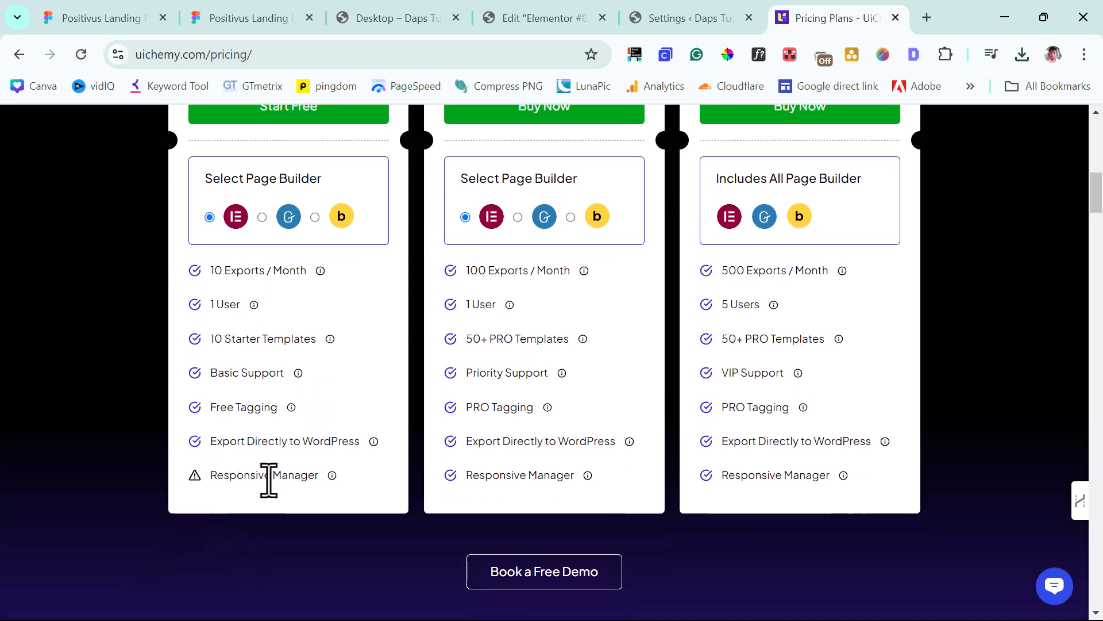